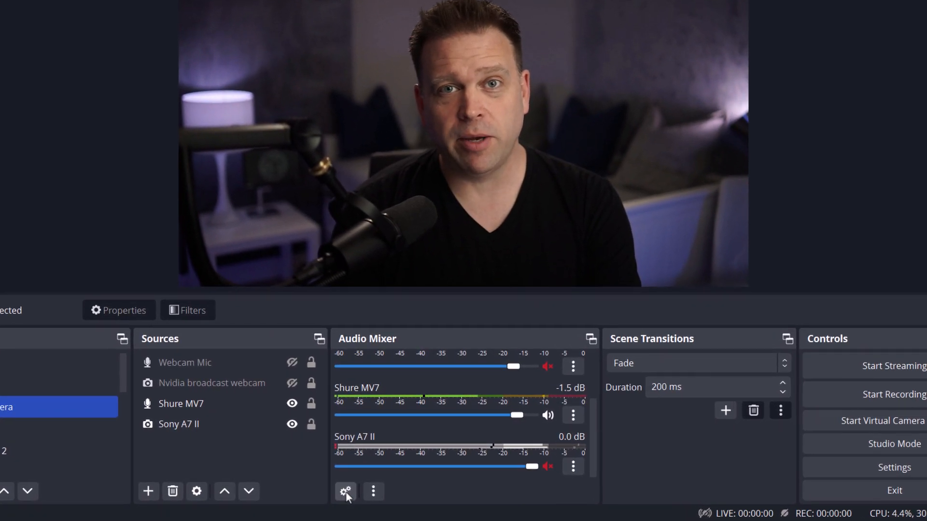
- Bring up Advanced Audio Properties from the Audio Mixer gear to set Shure MV7 sync offset 55 ms
click(346, 492)
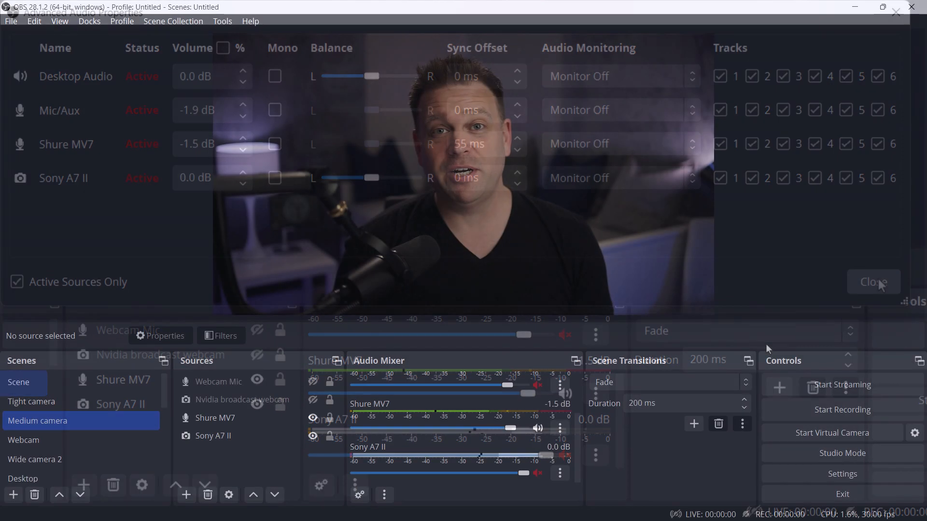
- Confirm the Shure MV7 sync offset of 55 ms and close Advanced Audio Properties
click(872, 281)
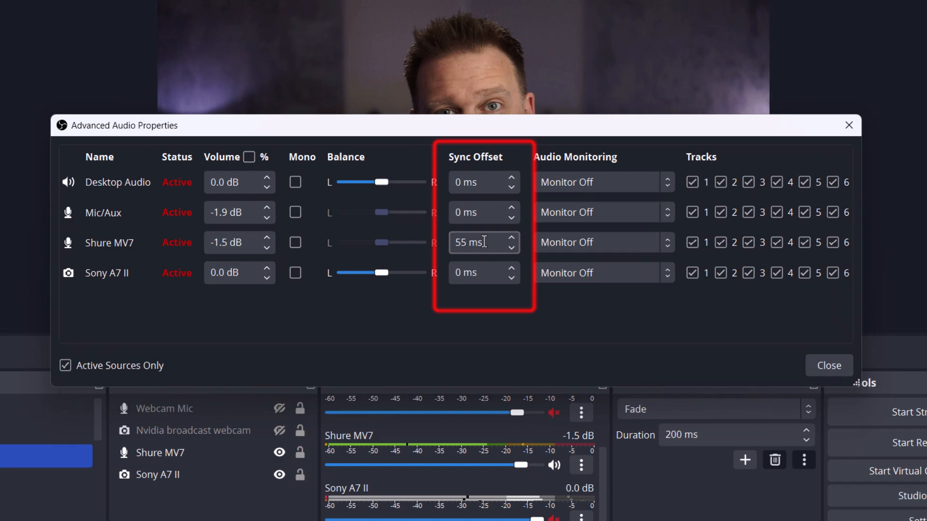
click(827, 365)
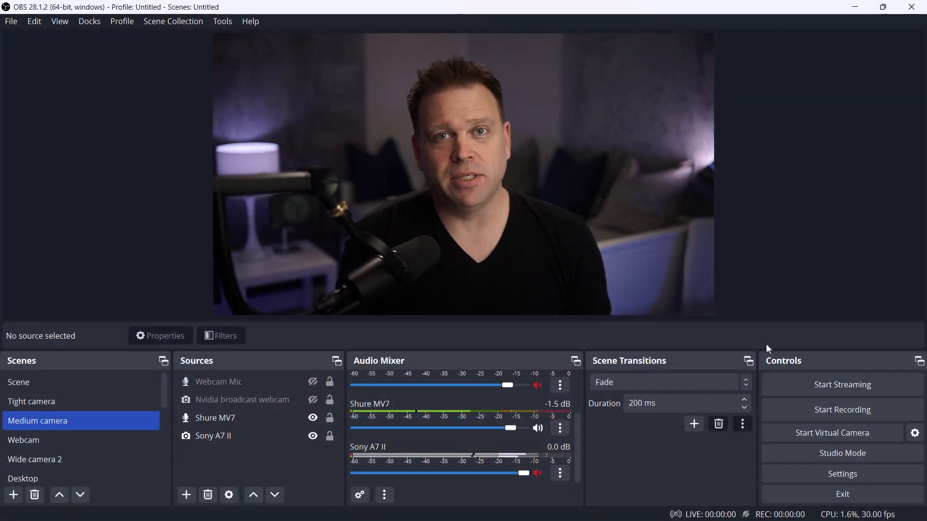